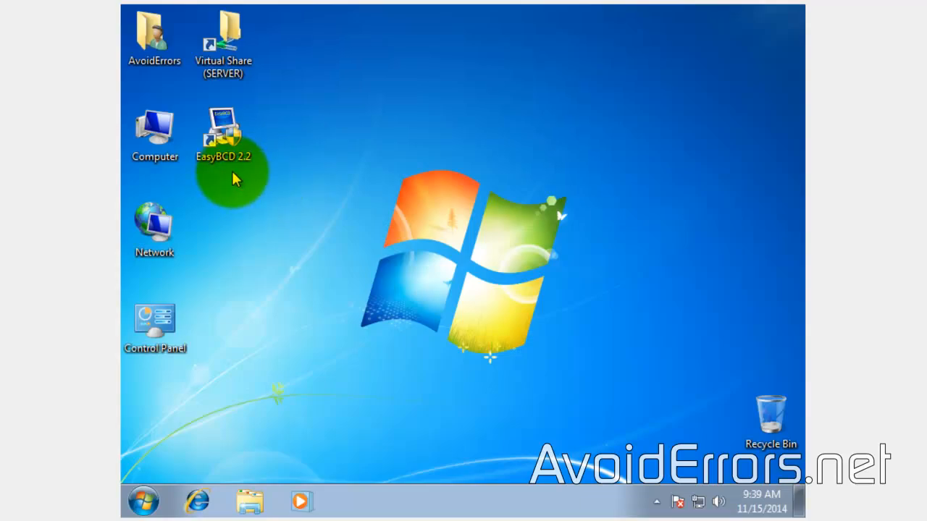
Launch EasyBCD 2.2 from the desktop shortcut and allow it administrator access
double_click(223, 131)
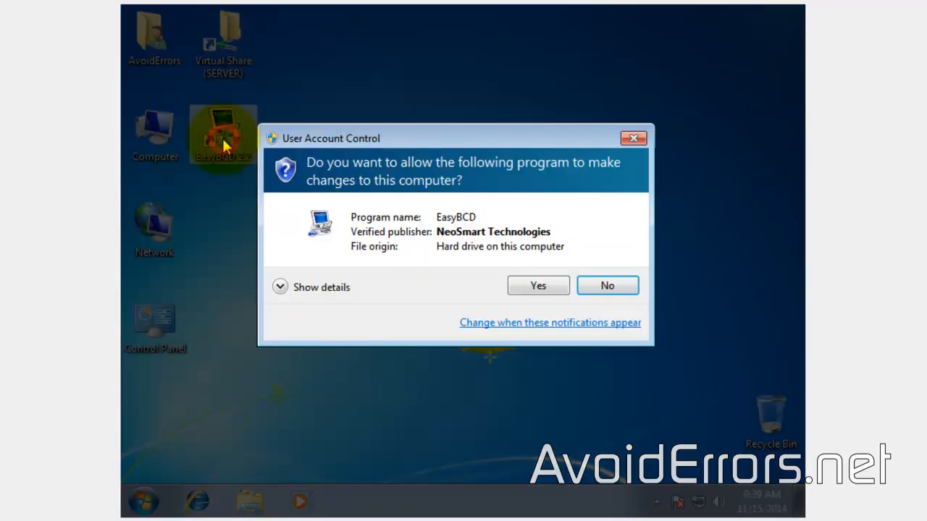
mouse_move(492, 319)
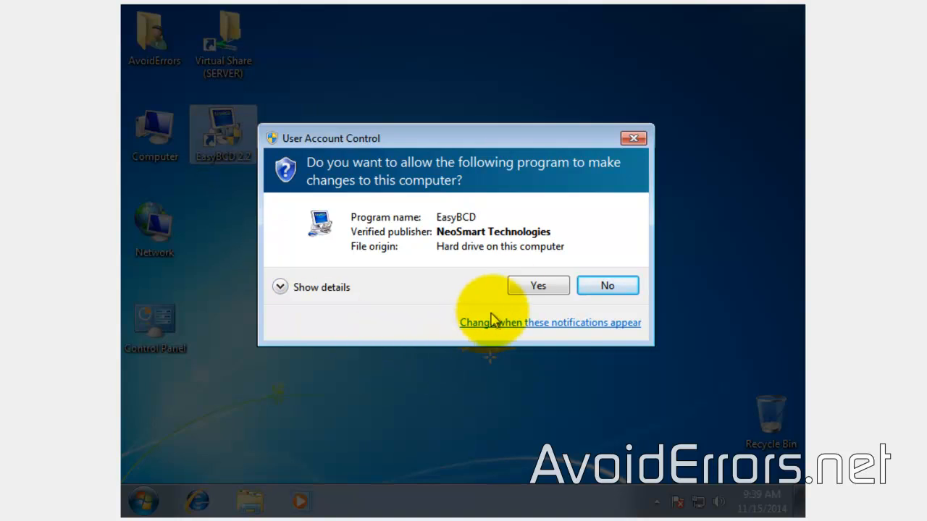
left_click(538, 286)
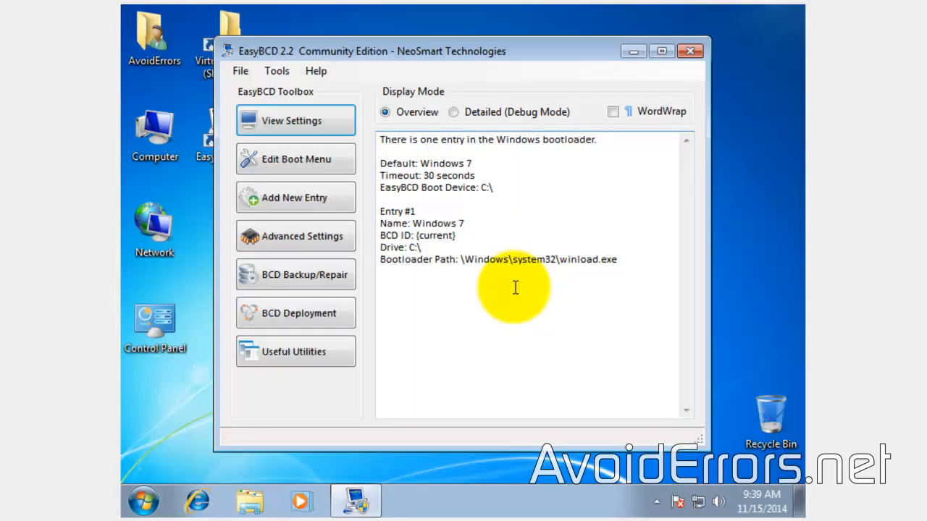
Install PLoP from Add New Entry's BIOS Extender tab under Portable/External Media
left_click(295, 197)
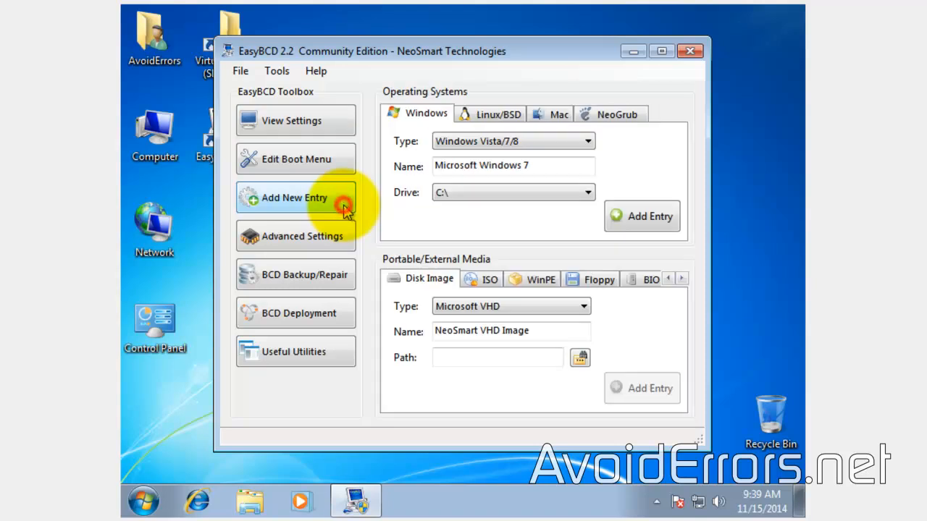
mouse_move(629, 289)
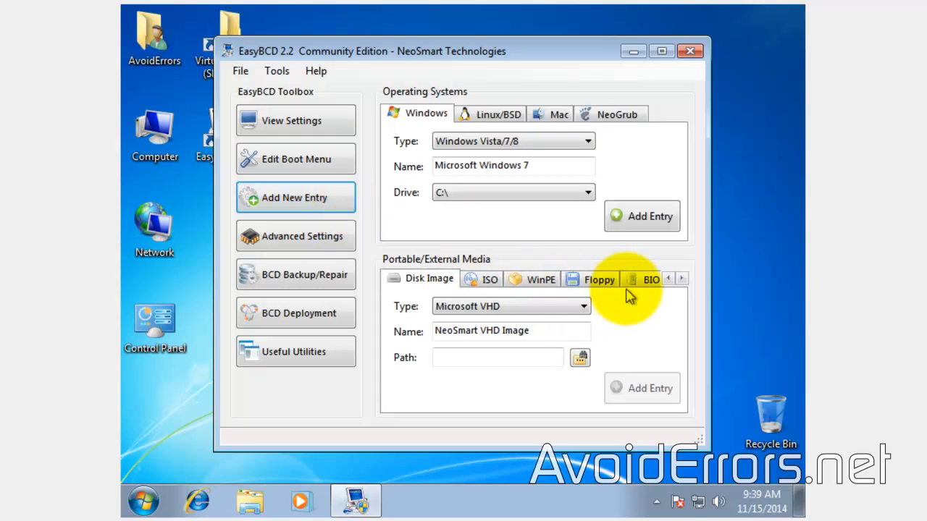
left_click(644, 279)
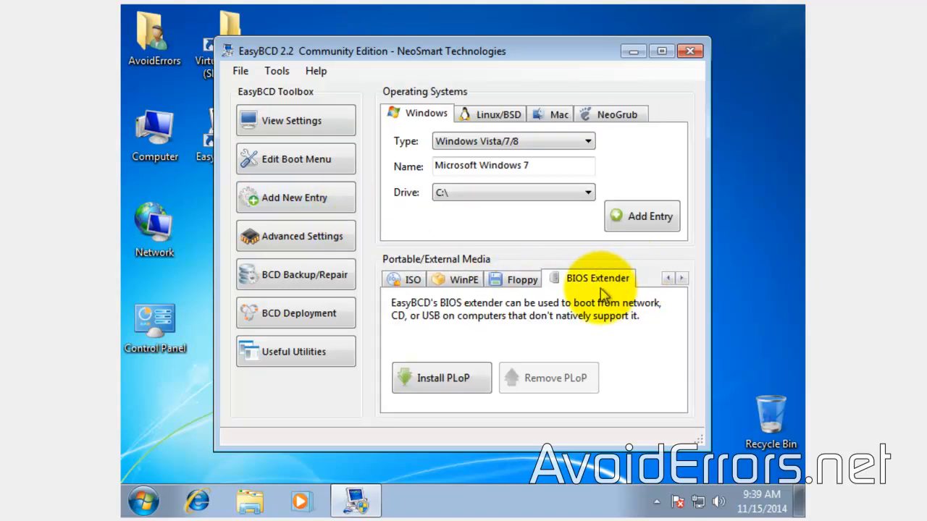
mouse_move(452, 394)
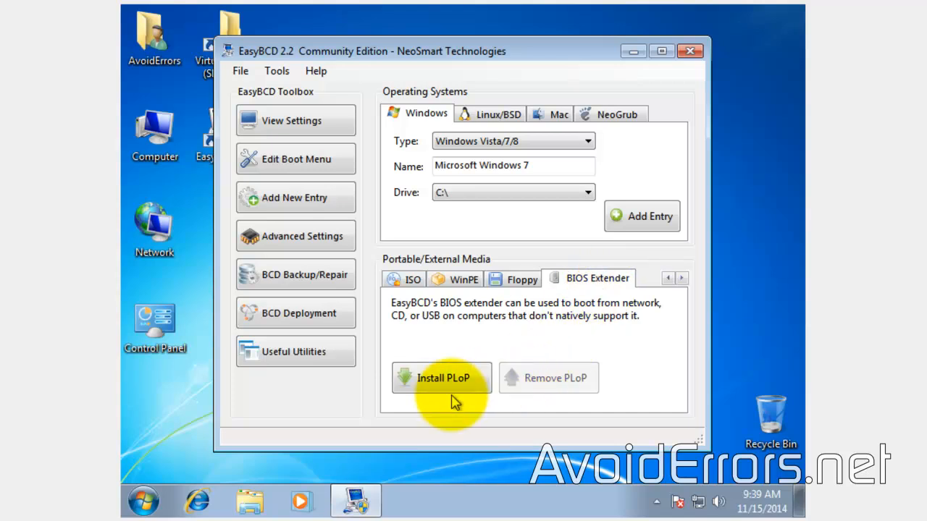
left_click(442, 378)
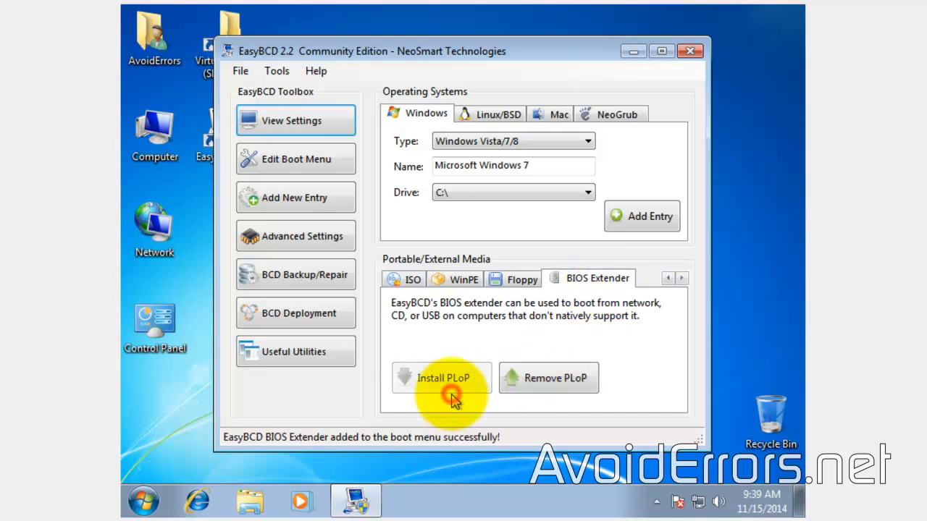
mouse_move(607, 366)
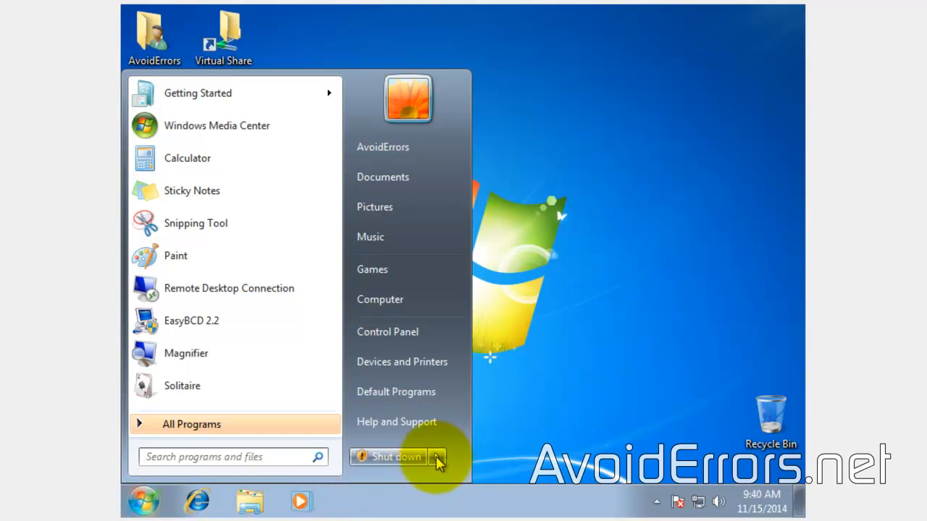
Restart Windows 7 from the Start menu's Shut down options
left_click(437, 457)
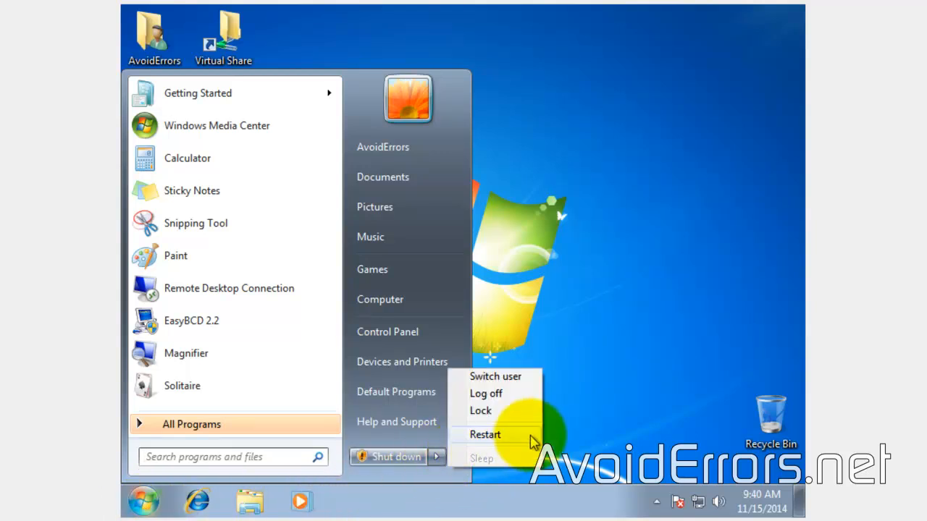
left_click(485, 435)
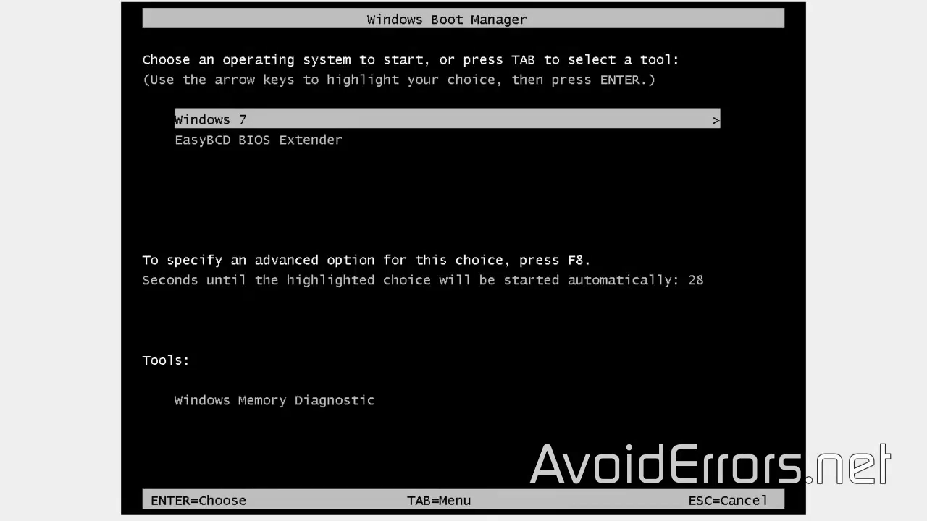
Select the EasyBCD BIOS Extender entry in Windows Boot Manager
key("Down")
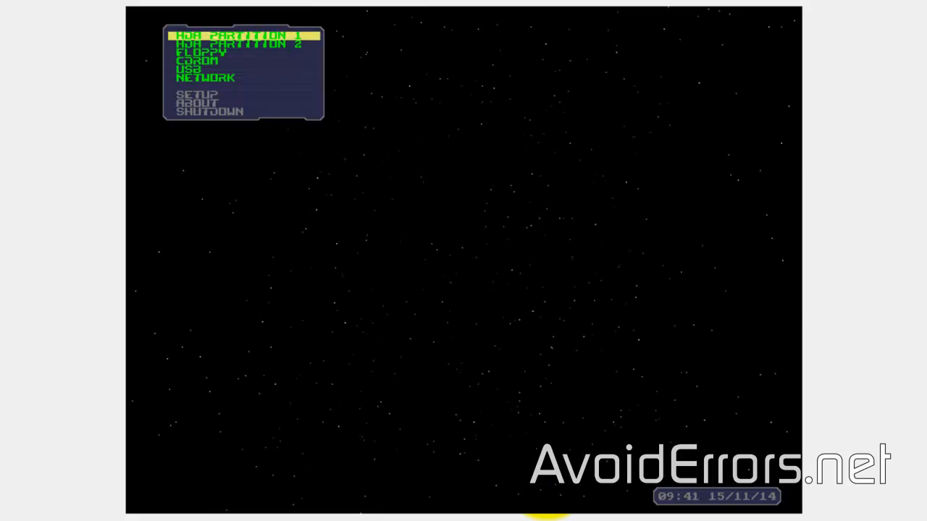
Move down to the USB option in the PLoP Boot Manager menu
key("Down")
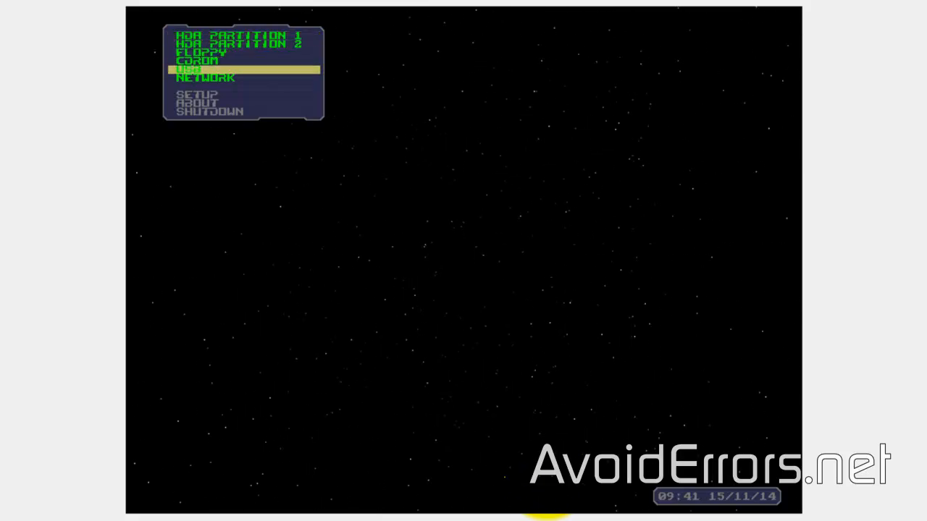